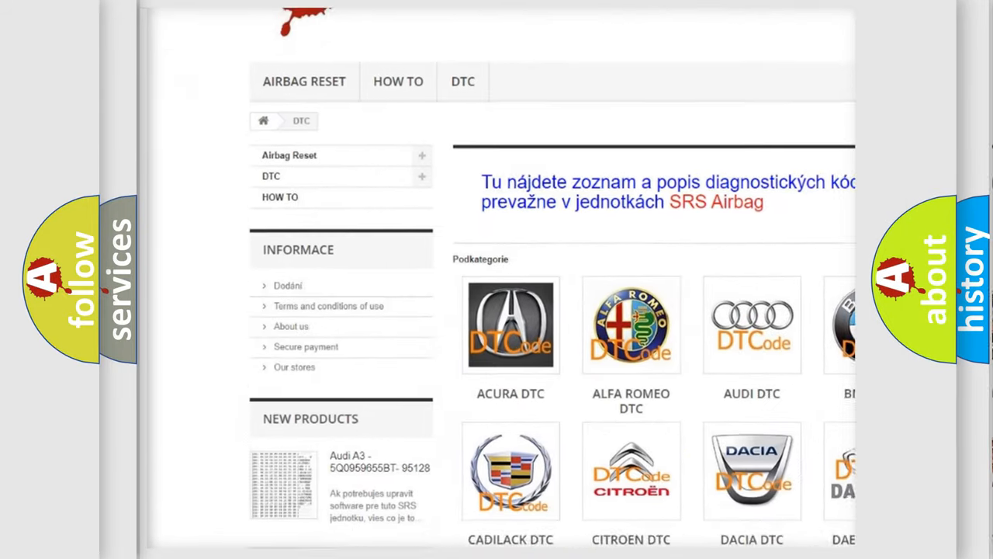
pyautogui.scroll(-3)
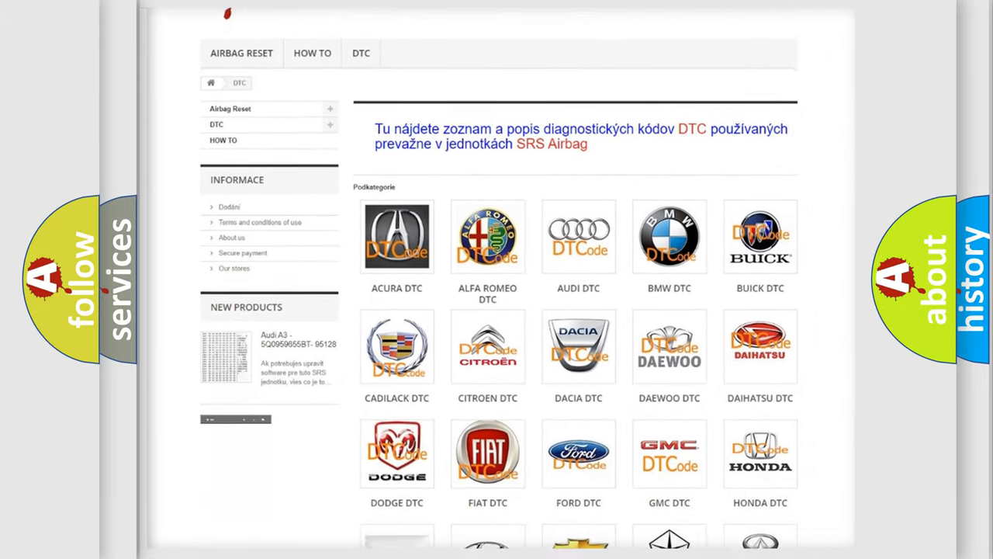
pyautogui.scroll(-3)
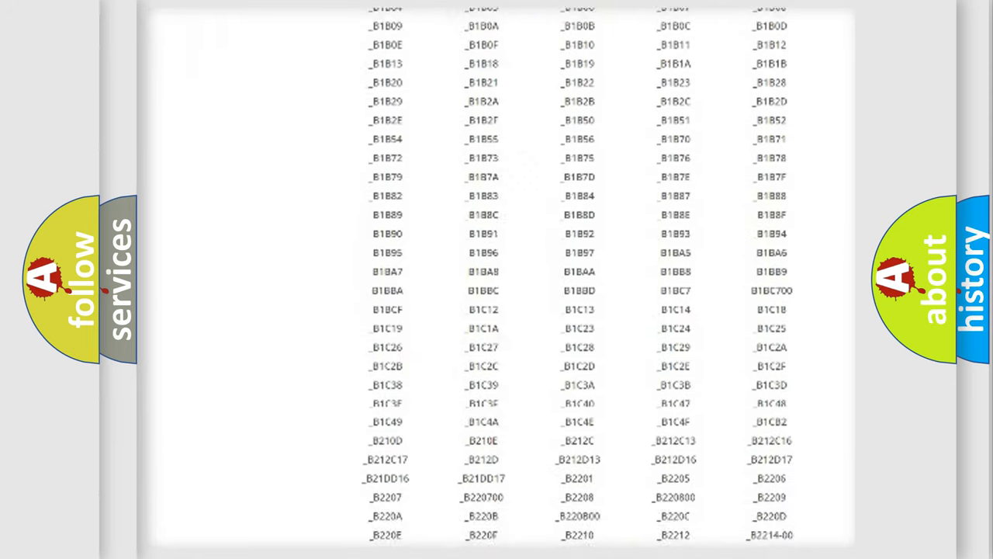
pyautogui.scroll(-3)
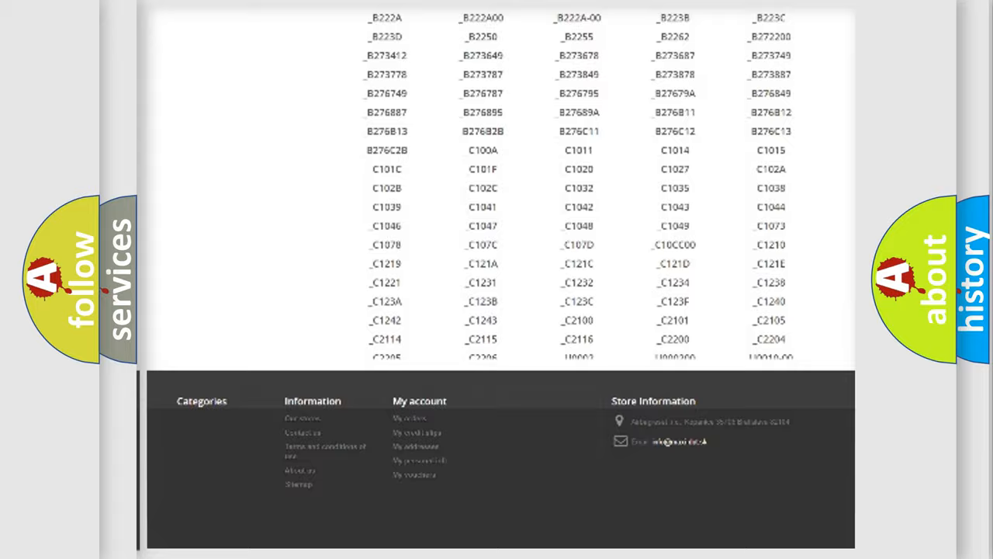